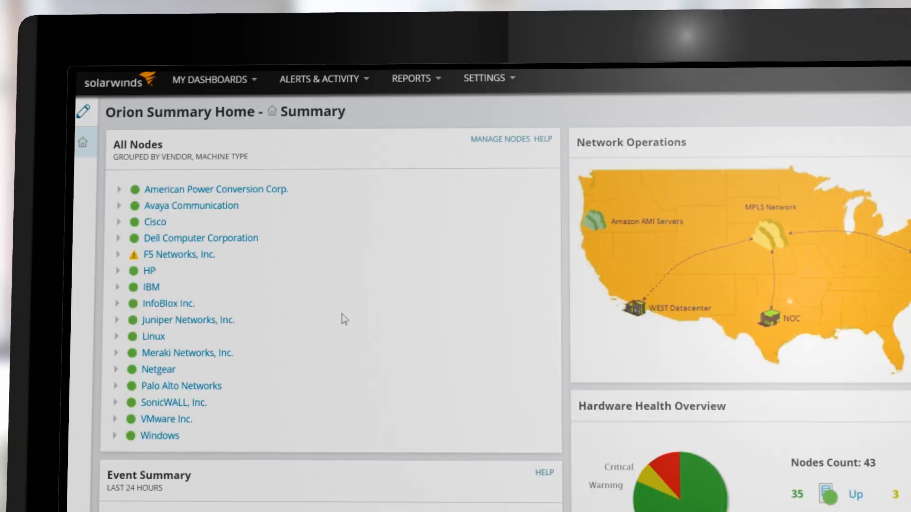
- Navigate from My Dashboards to the Network Configuration Config Summary dashboard
left_click(210, 79)
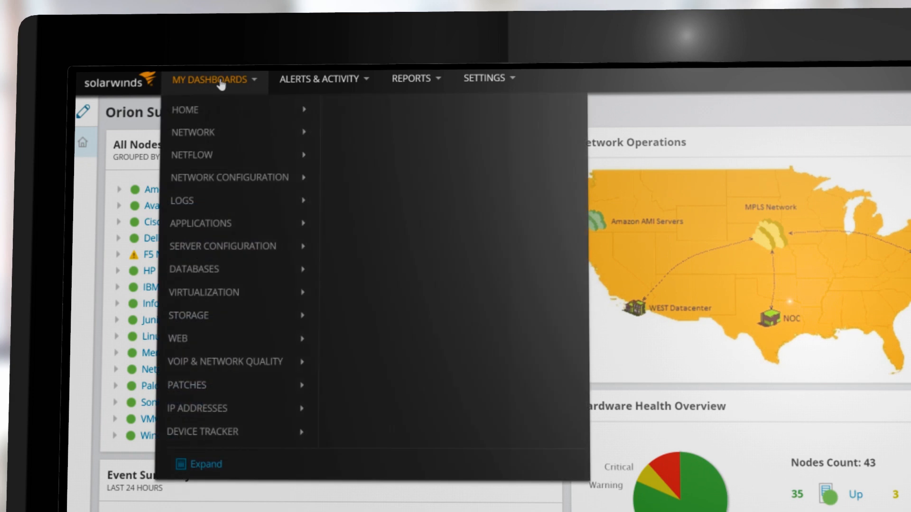
mouse_move(230, 177)
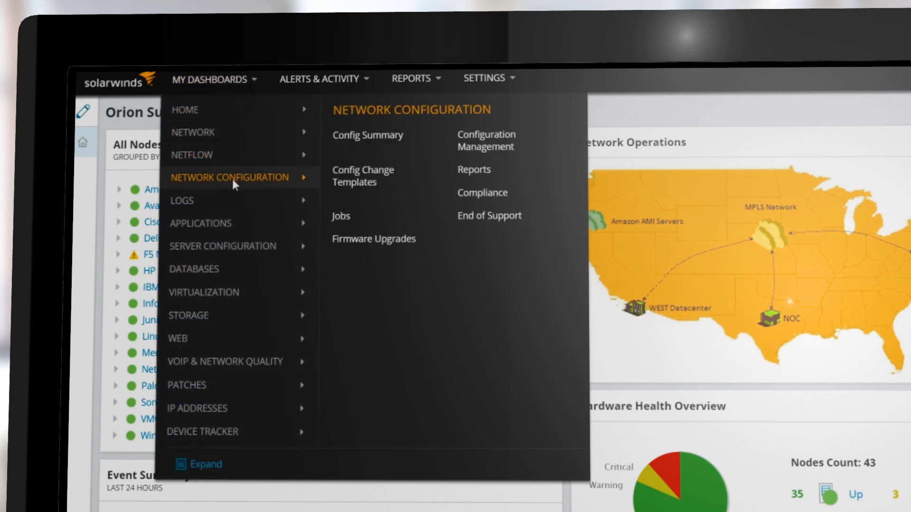
mouse_move(367, 135)
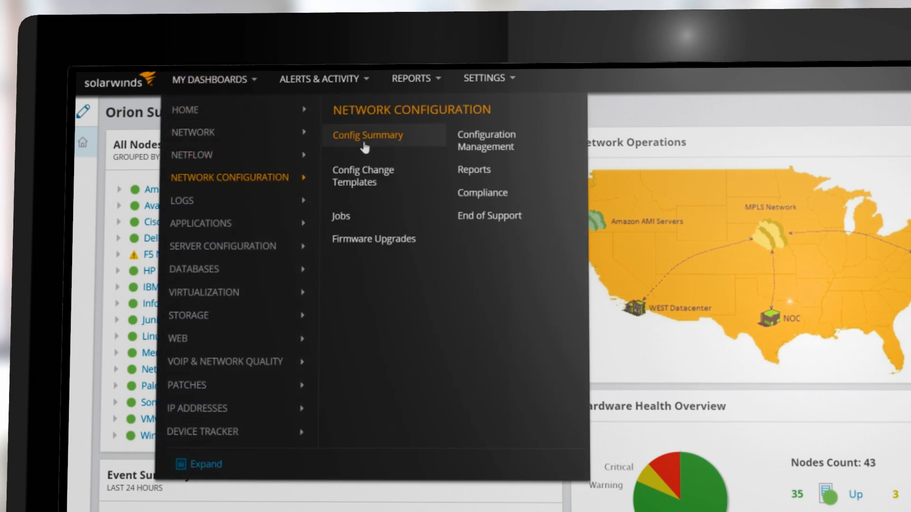
left_click(368, 135)
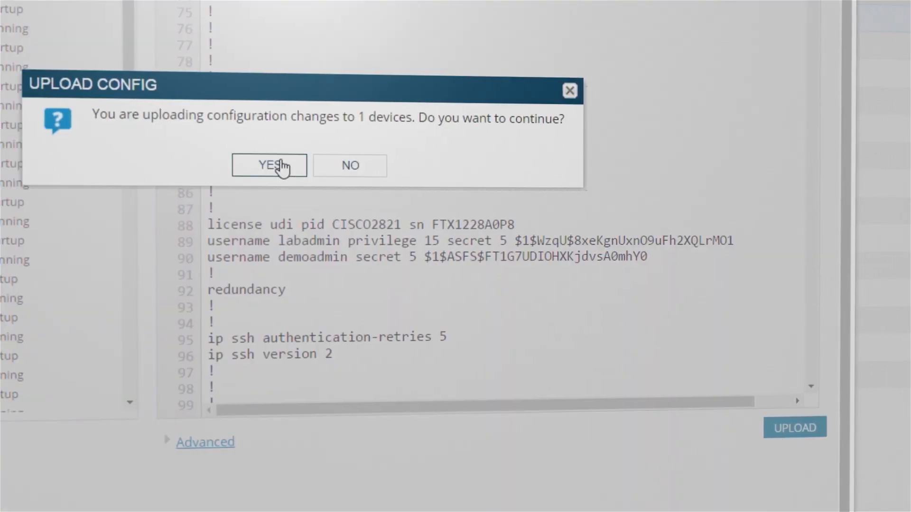
- Confirm the config upload, then view the Cisco Security Audit report from Cisco Reports
left_click(269, 166)
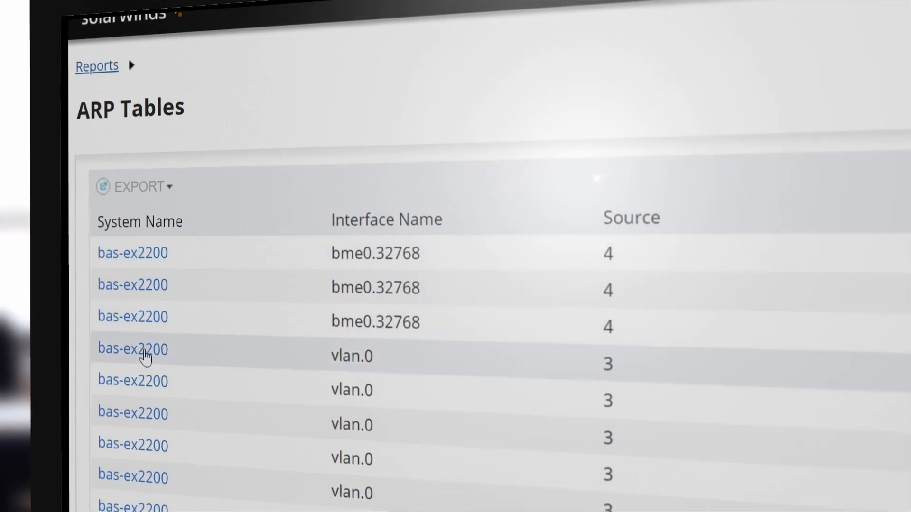
scroll("down", 3)
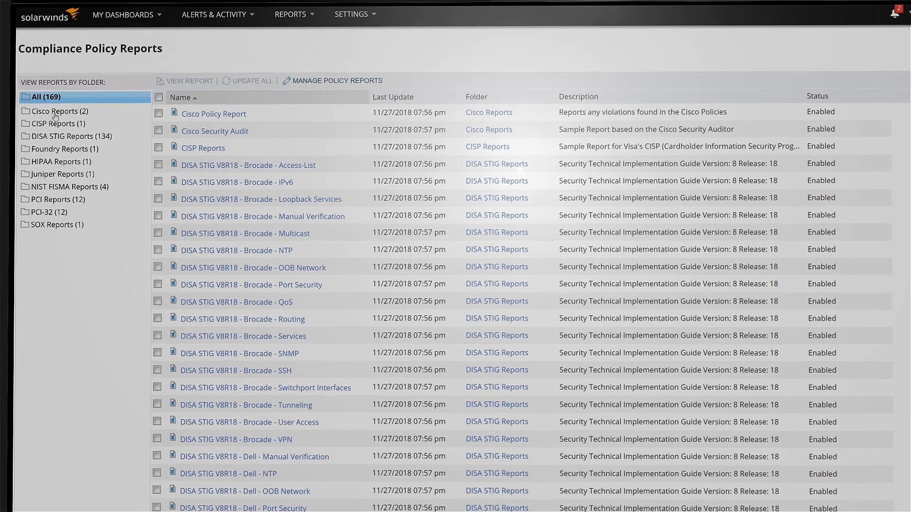
left_click(57, 111)
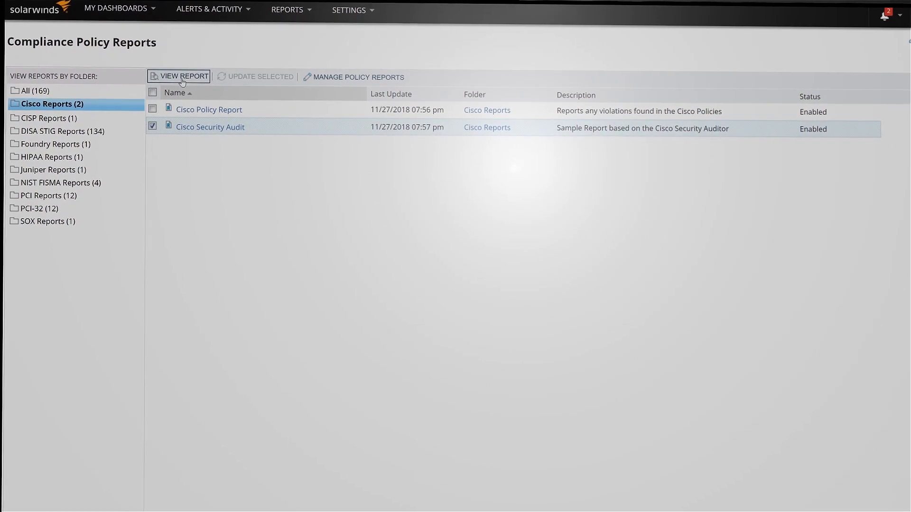
left_click(184, 76)
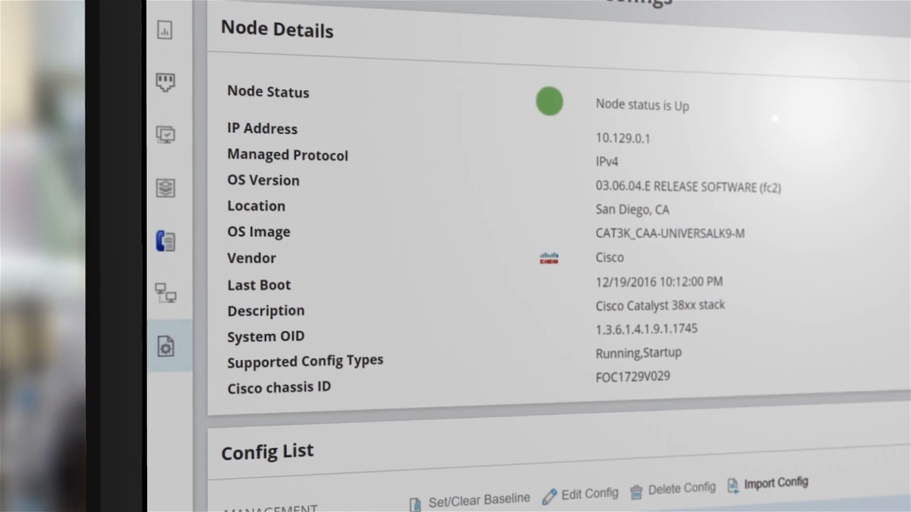
scroll("down", 3)
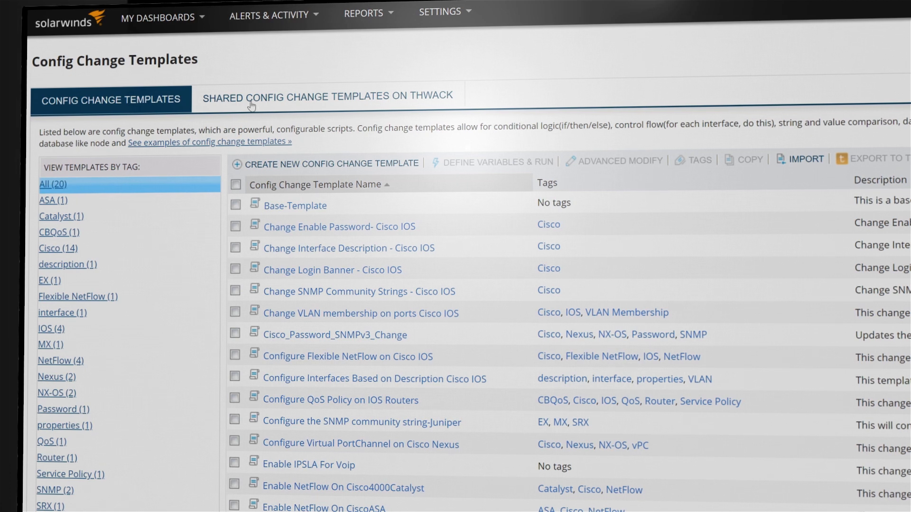
- Switch to the Shared Config Change Templates on THWACK tab
left_click(327, 96)
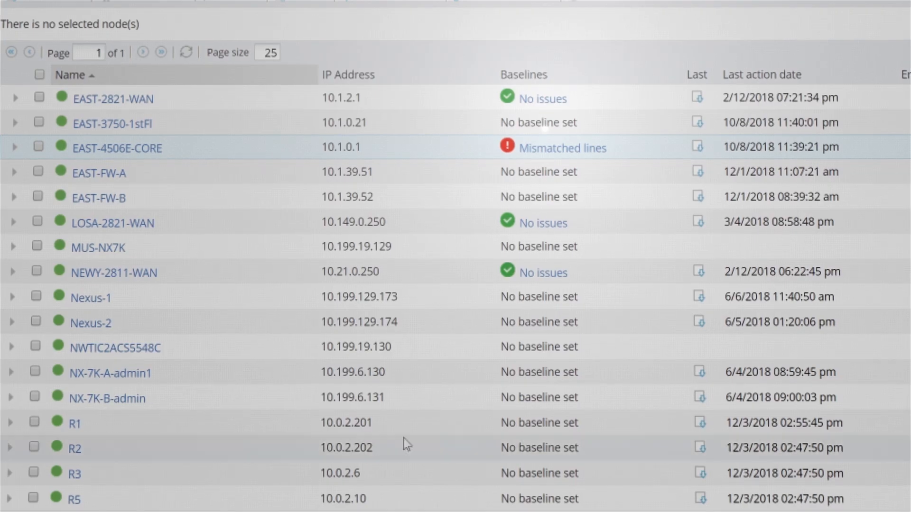
mouse_move(561, 148)
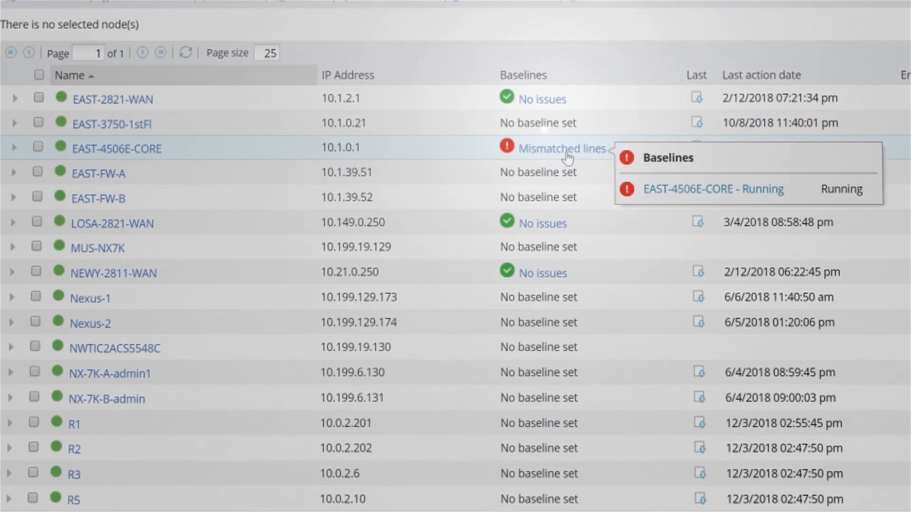
- Open EAST-4506E-CORE's mismatched running baseline, then expand the approval request's Cisco command group
left_click(560, 149)
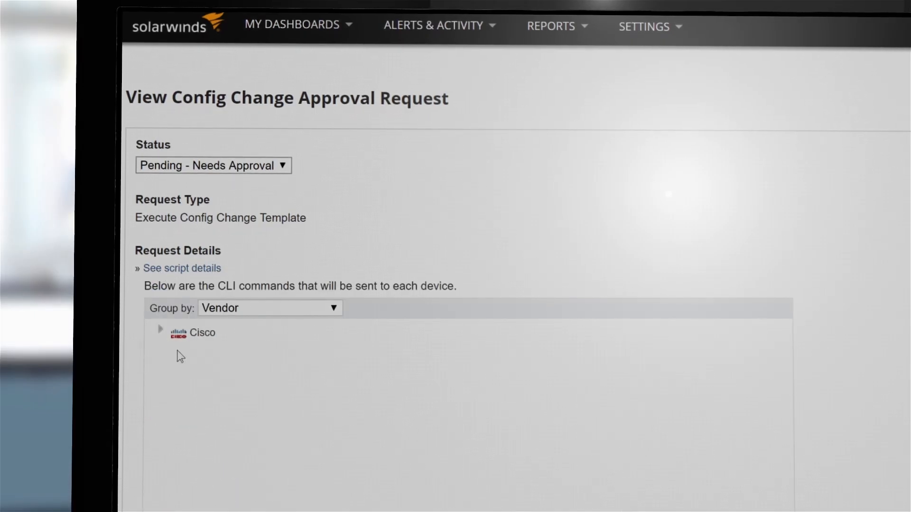
left_click(160, 328)
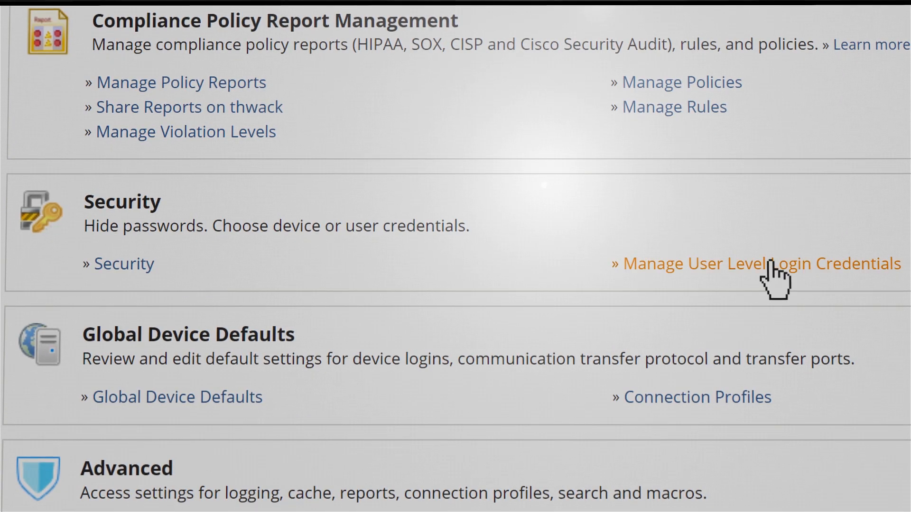
- Open Manage User Level Login Credentials under the Security settings
left_click(758, 264)
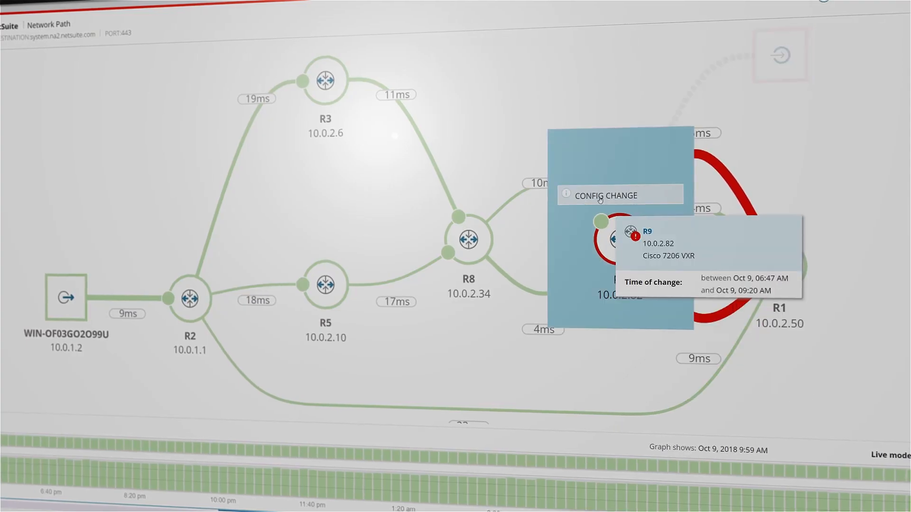
- Open R9's Config Change comparison and scroll to the highlighted added ip route line
left_click(607, 195)
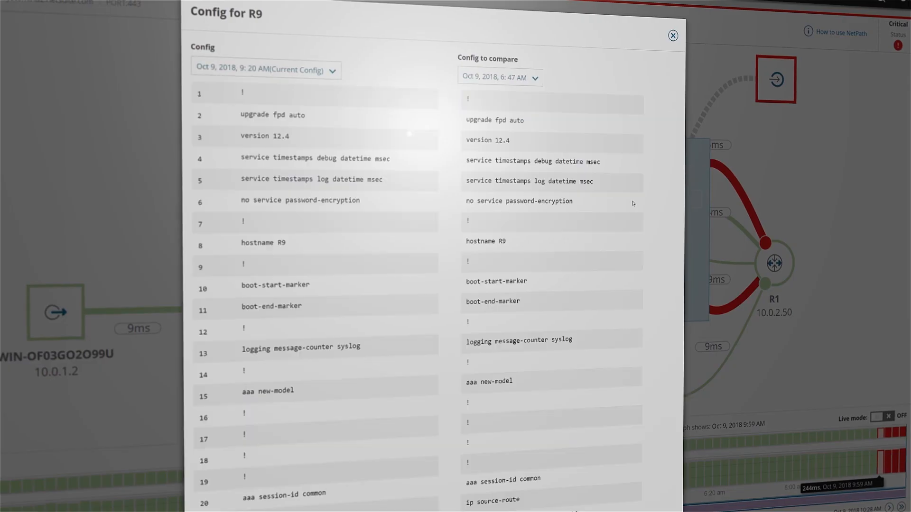
scroll("down", 3)
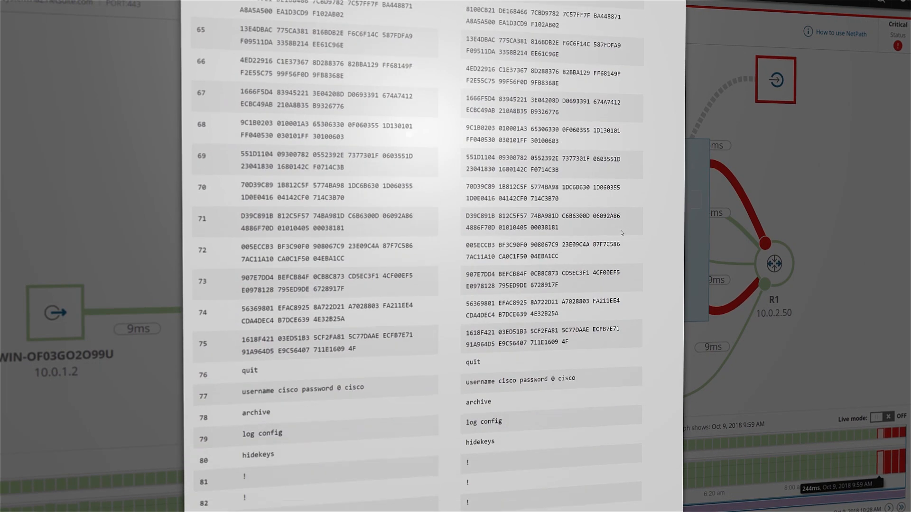
scroll("down", 3)
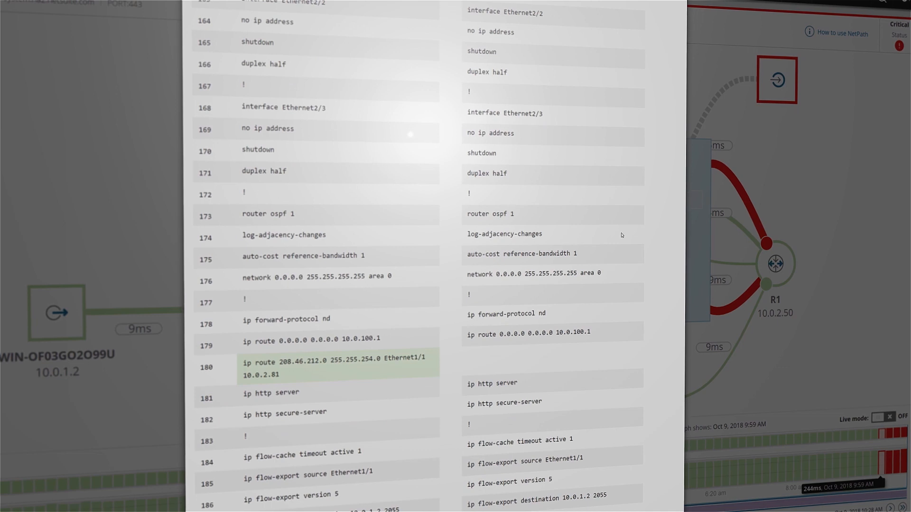